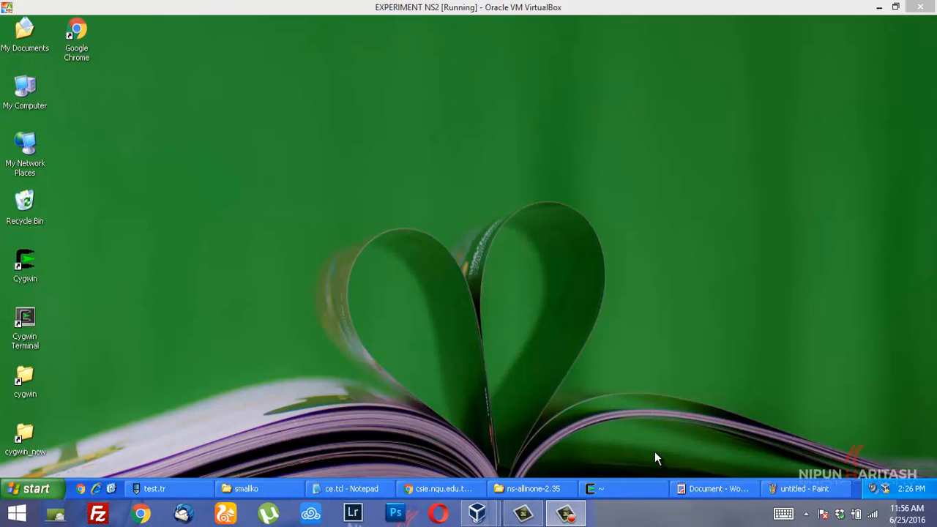
{"action": "mouse_move", "coordinate": [641, 452]}
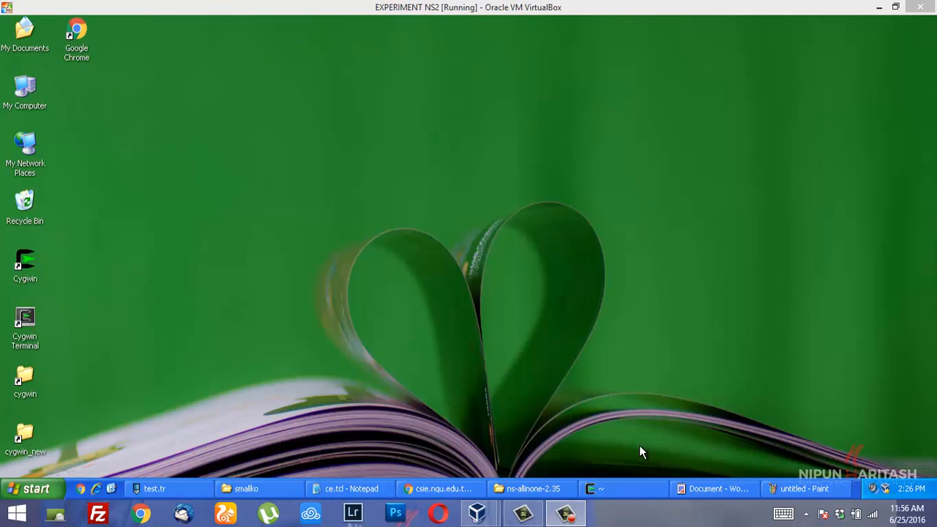
{"action": "mouse_move", "coordinate": [639, 452]}
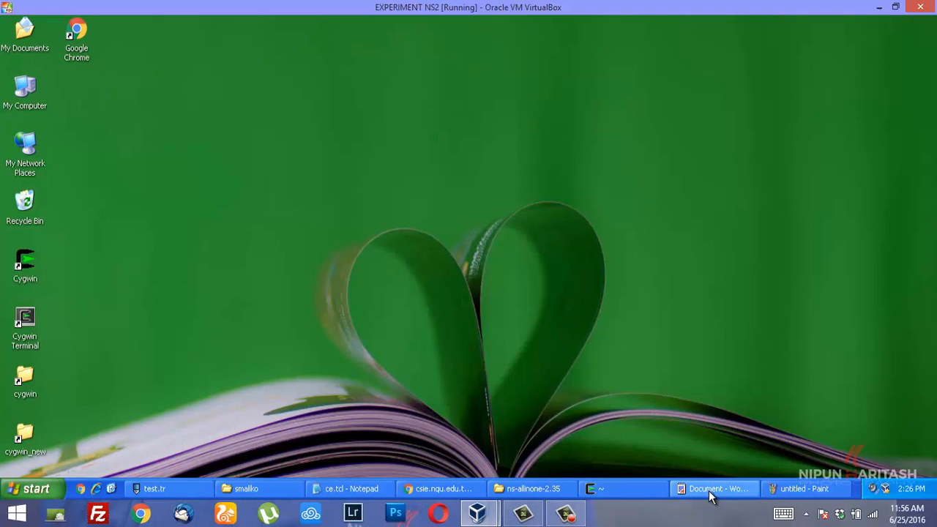
- Bring up the WordPad notes on the capture effect and SINR-based packet reception
{"action": "left_click", "coordinate": [714, 489]}
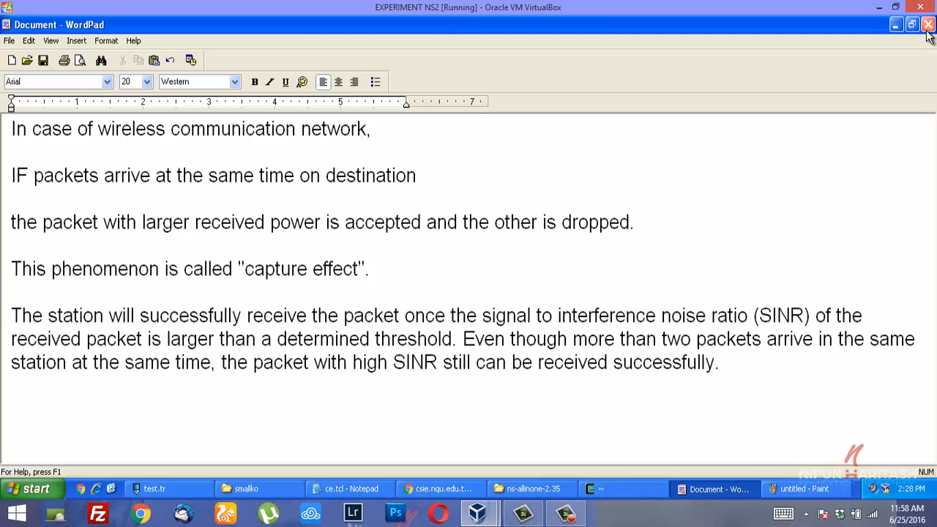
{"action": "mouse_move", "coordinate": [929, 25]}
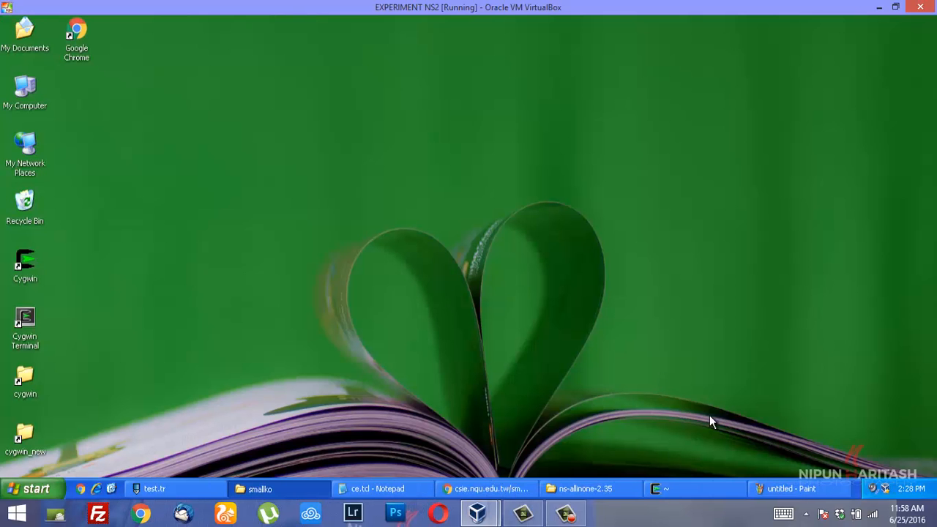
{"action": "left_click", "coordinate": [791, 488]}
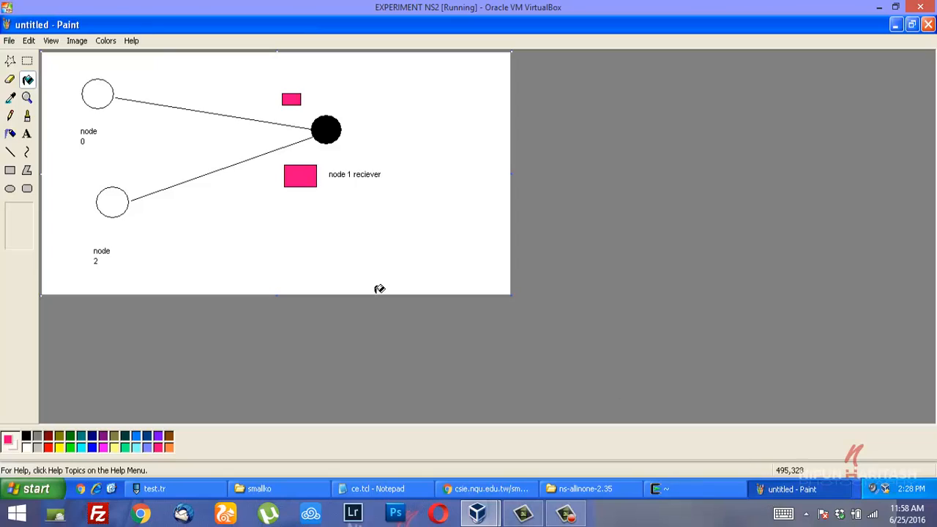
{"action": "mouse_move", "coordinate": [110, 167]}
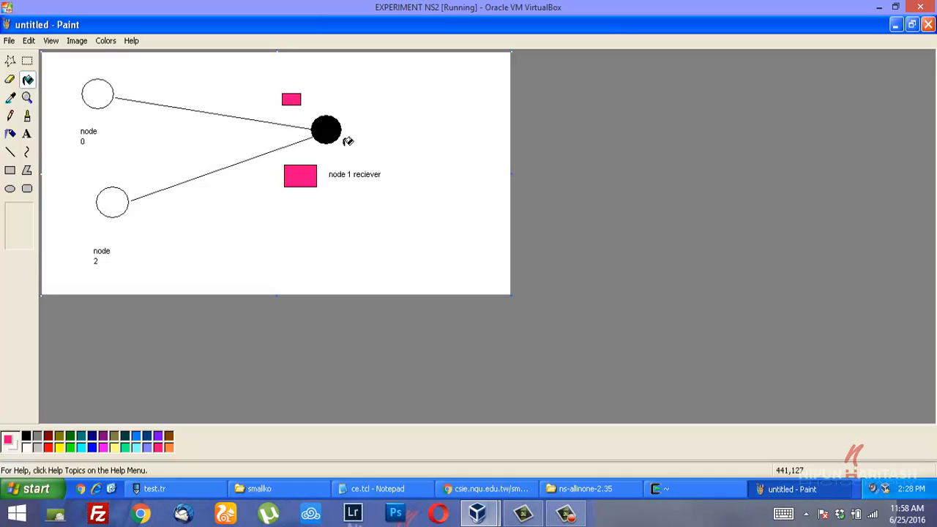
{"action": "mouse_move", "coordinate": [134, 206]}
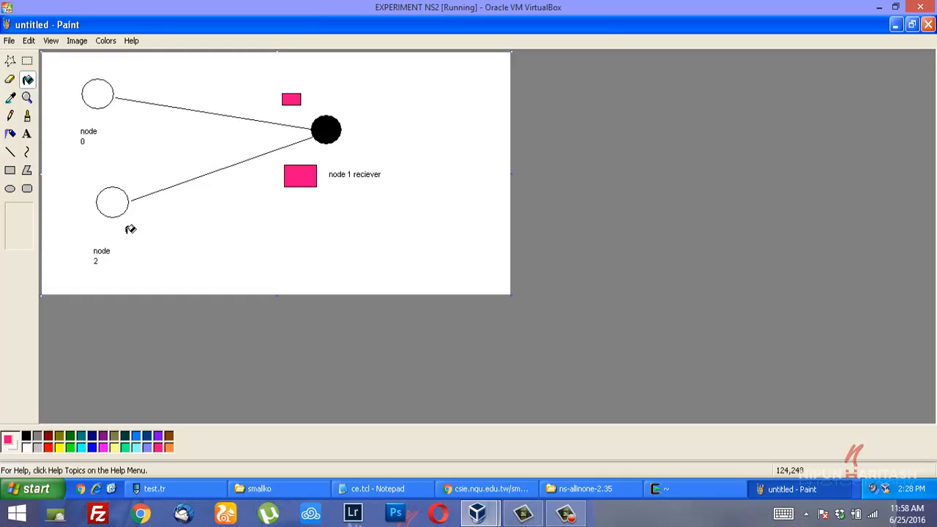
{"action": "mouse_move", "coordinate": [364, 129]}
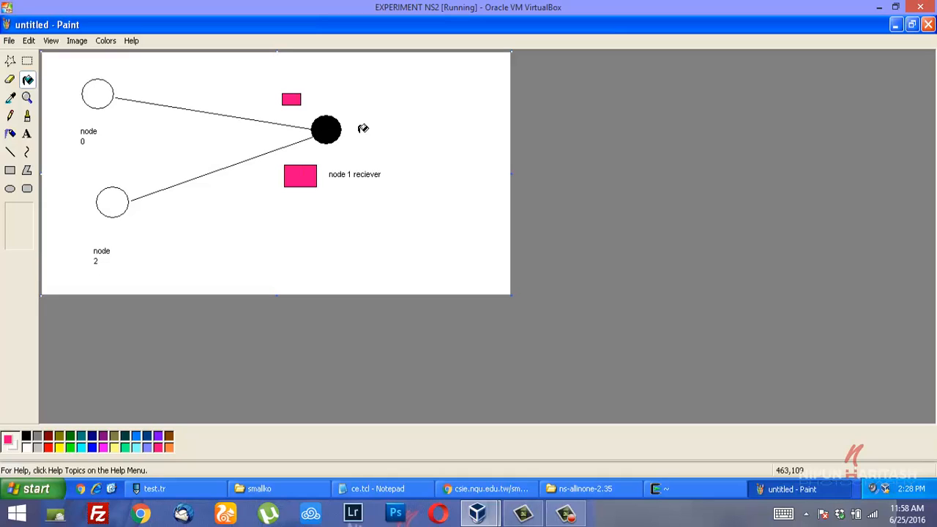
{"action": "mouse_move", "coordinate": [335, 107]}
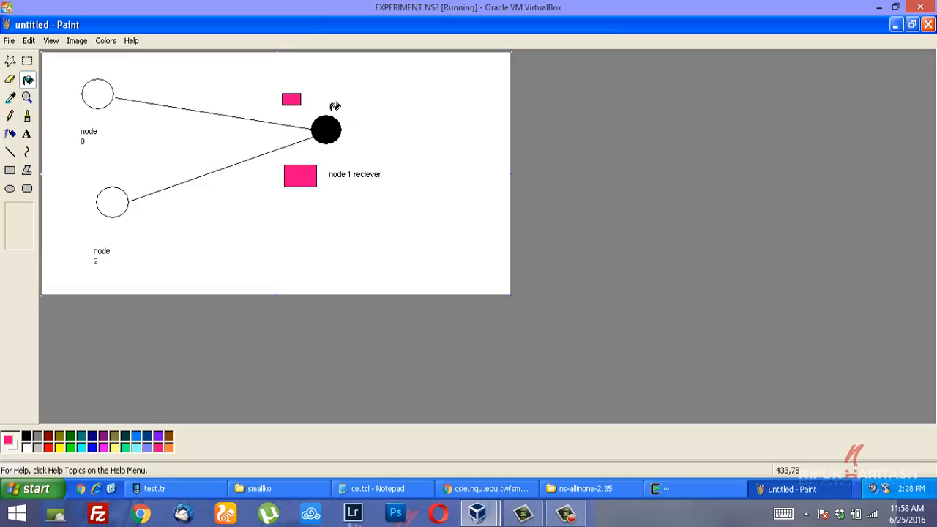
{"action": "mouse_move", "coordinate": [260, 119]}
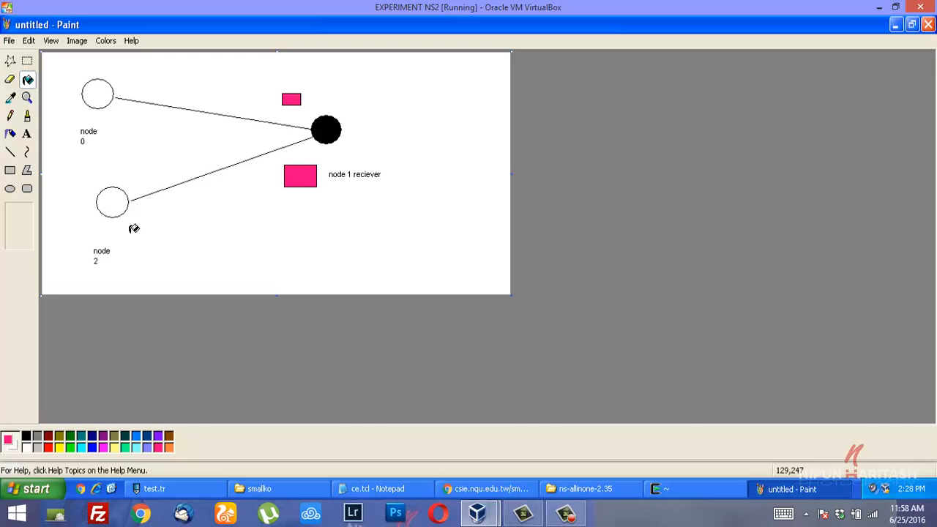
{"action": "mouse_move", "coordinate": [309, 190]}
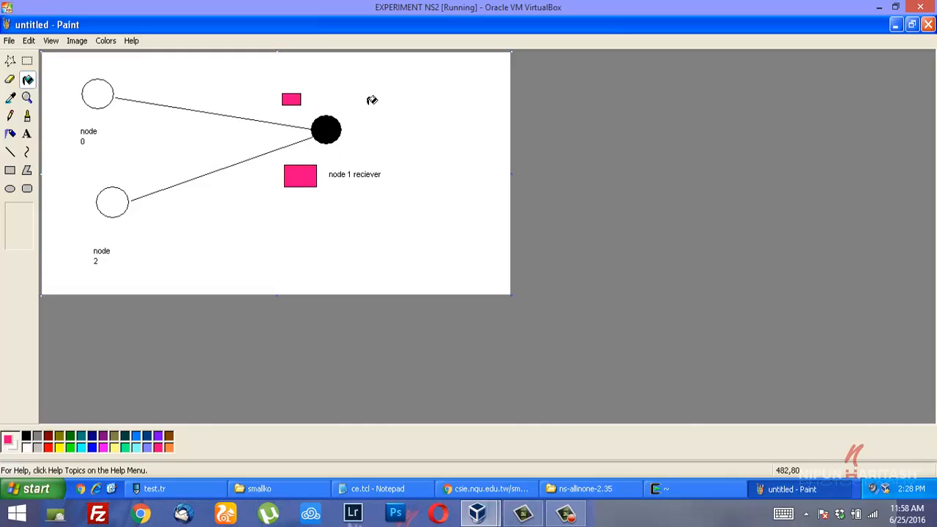
{"action": "mouse_move", "coordinate": [383, 124]}
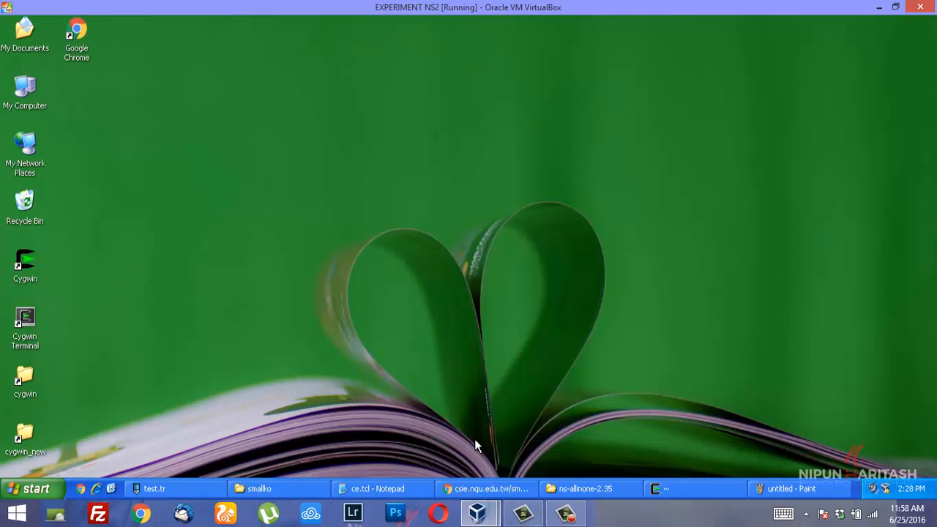
- Bring up the ce.tcl script in Notepad, then the capture effect web page
{"action": "left_click", "coordinate": [377, 489]}
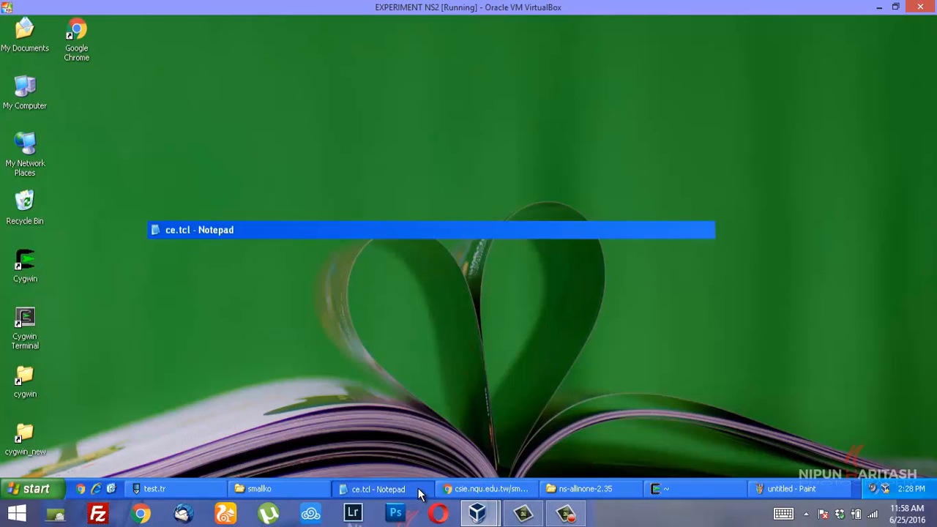
{"action": "left_click", "coordinate": [377, 489]}
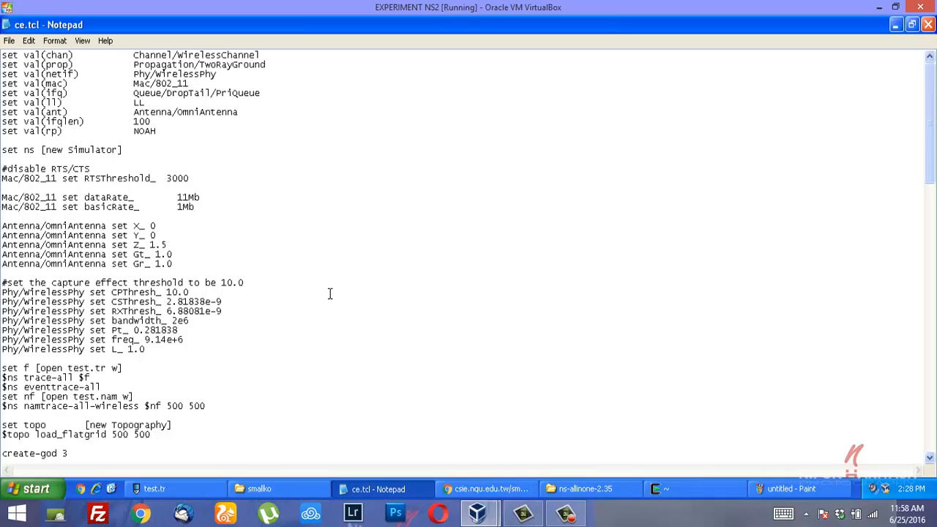
{"action": "mouse_move", "coordinate": [328, 365]}
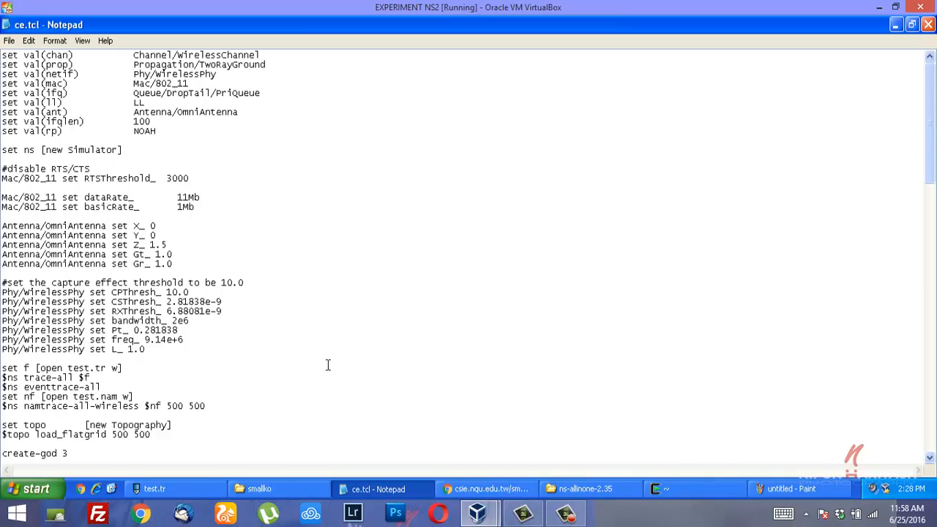
{"action": "mouse_move", "coordinate": [374, 405]}
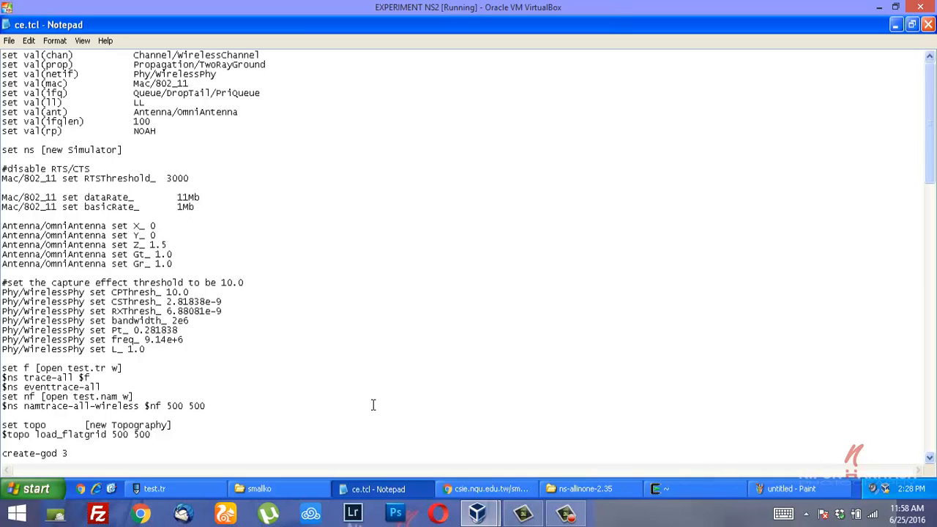
{"action": "mouse_move", "coordinate": [378, 407]}
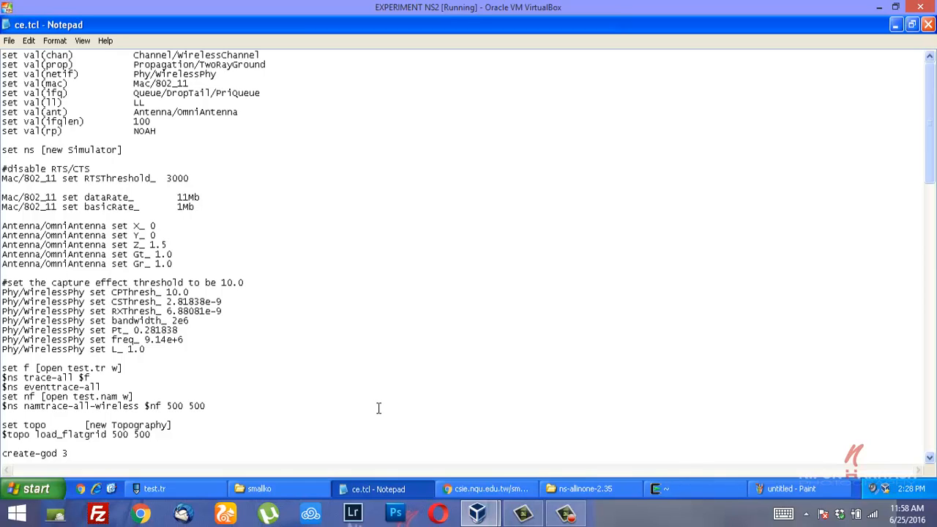
{"action": "mouse_move", "coordinate": [462, 483]}
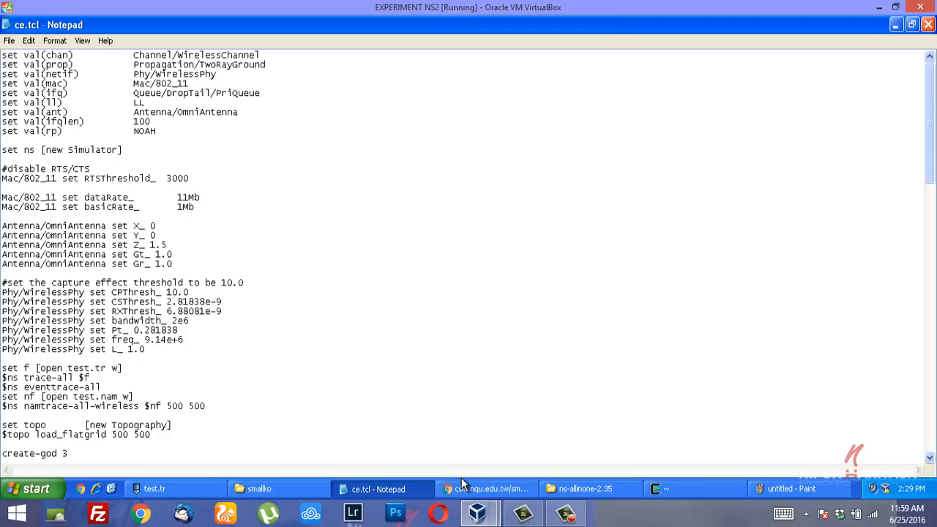
{"action": "mouse_move", "coordinate": [485, 488]}
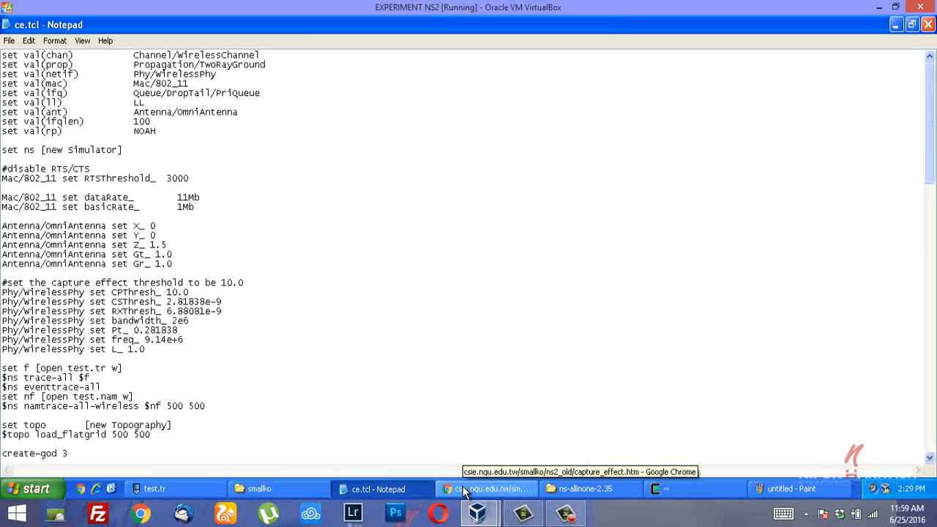
{"action": "mouse_move", "coordinate": [463, 492]}
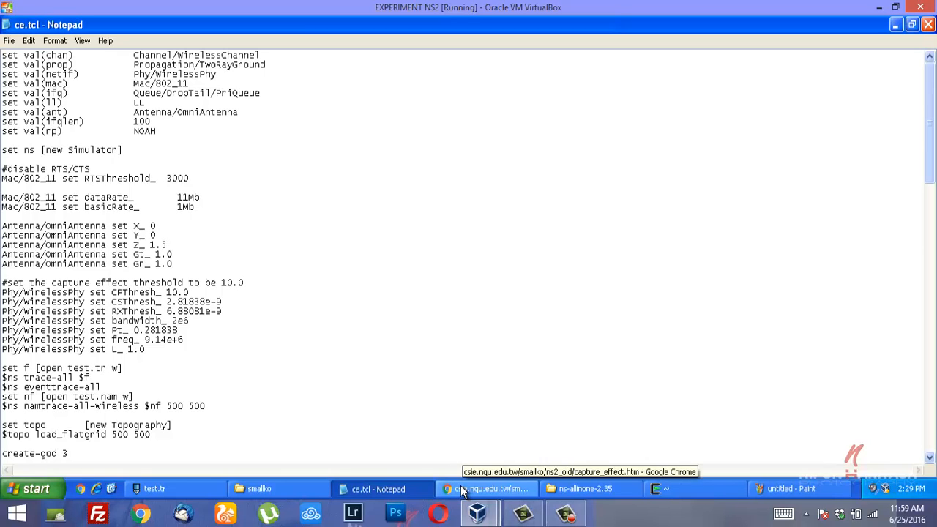
{"action": "left_click", "coordinate": [489, 489]}
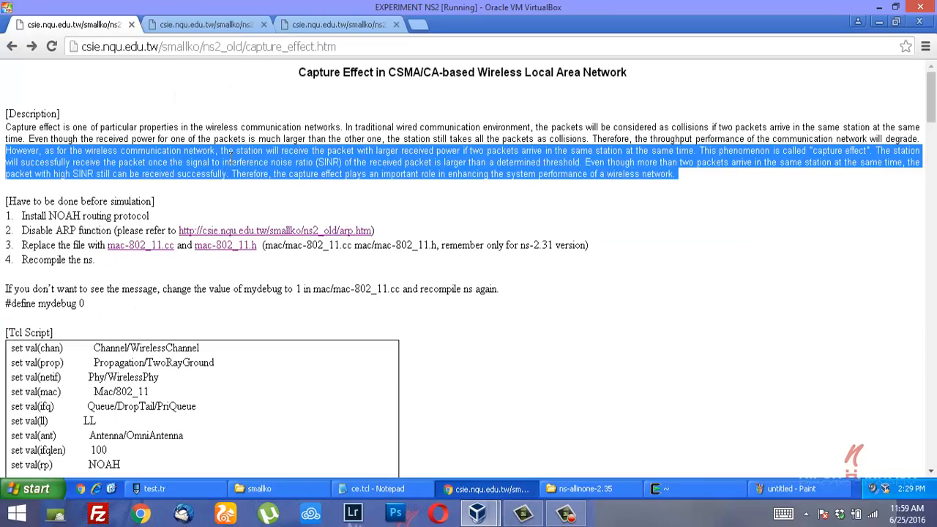
- Deselect the description paragraph on Chrome's capture effect page
{"action": "left_click", "coordinate": [266, 201]}
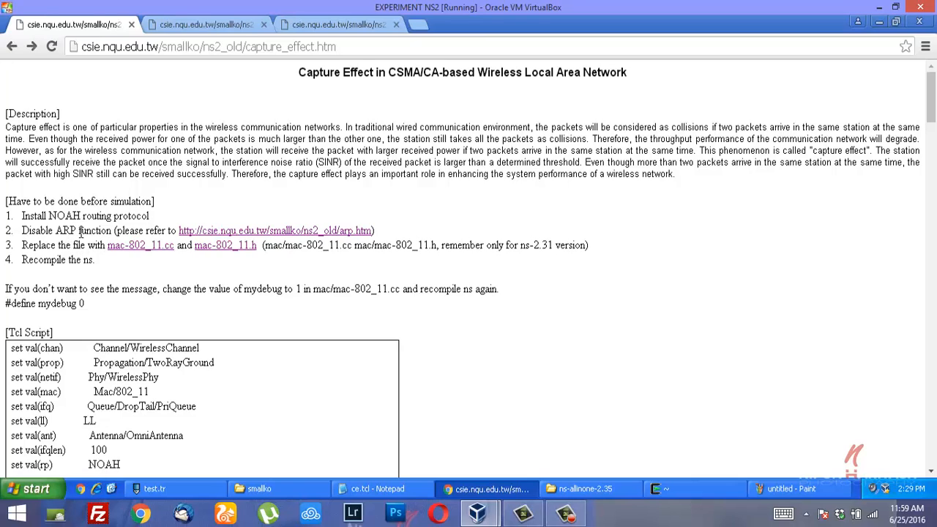
{"action": "mouse_move", "coordinate": [140, 245]}
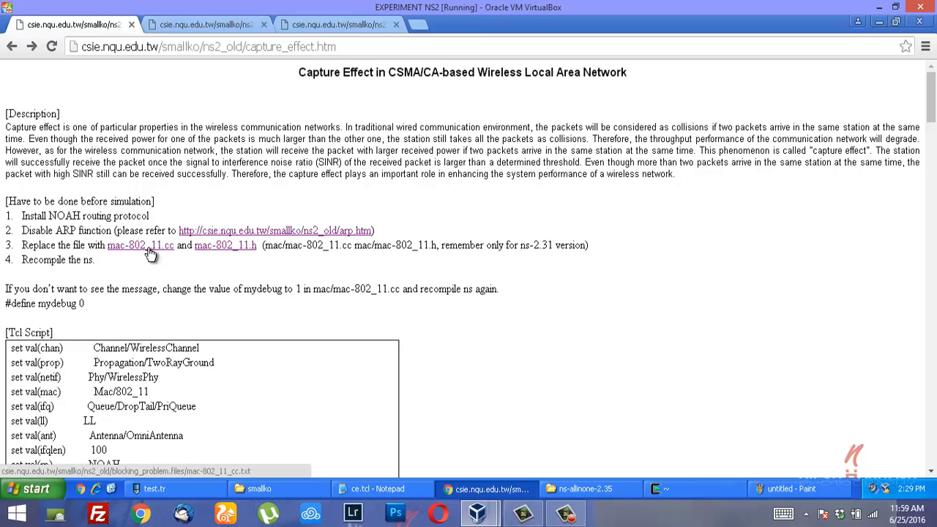
{"action": "mouse_move", "coordinate": [156, 256]}
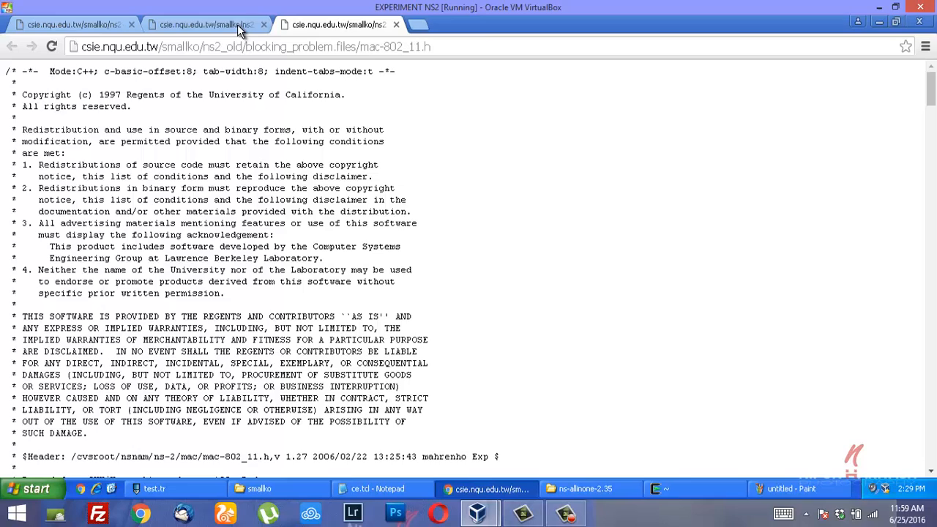
{"action": "mouse_move", "coordinate": [308, 158]}
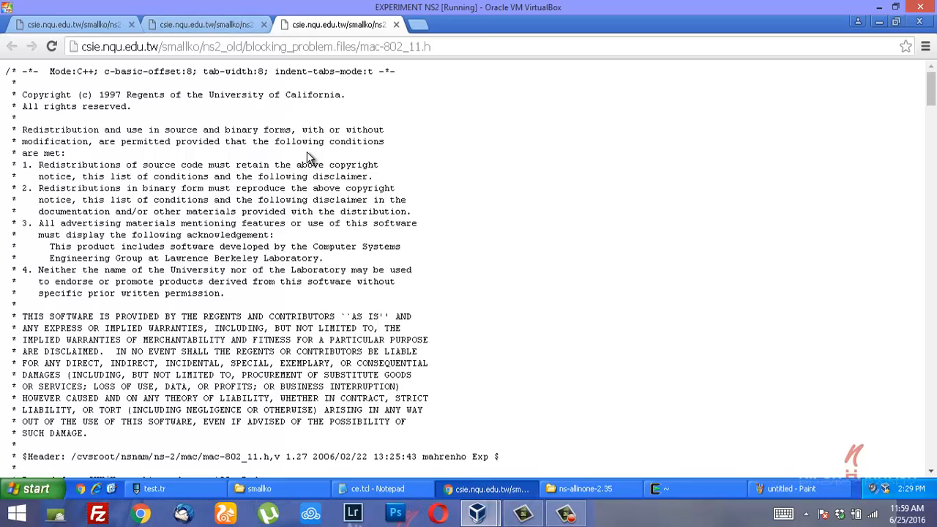
{"action": "mouse_move", "coordinate": [277, 493]}
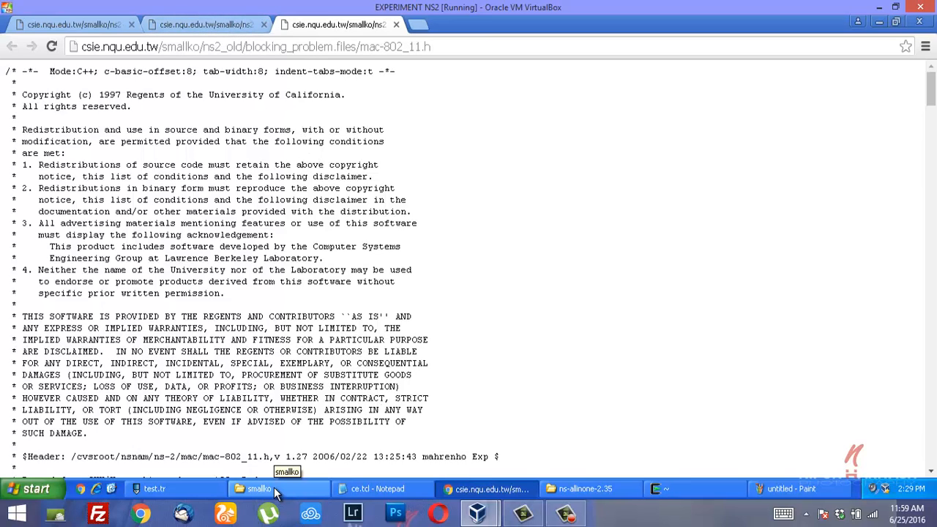
- Browse from smallko through ns-allinone-2.35 and ns-2.35 to select mac-802_11.cc
{"action": "left_click", "coordinate": [278, 488]}
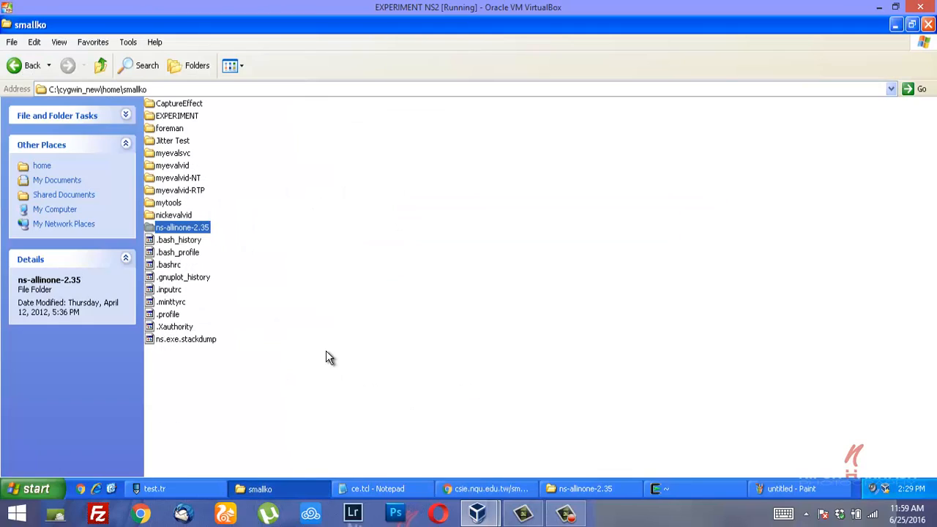
{"action": "mouse_move", "coordinate": [201, 233]}
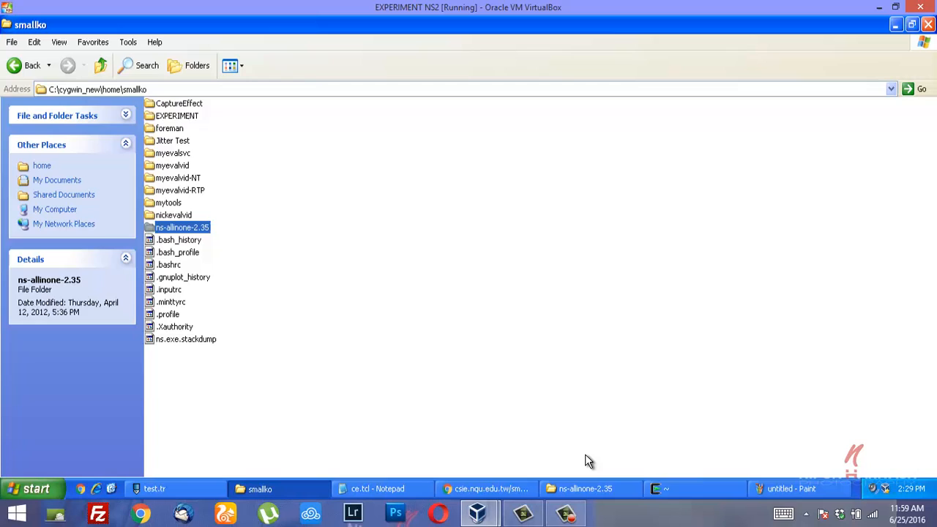
{"action": "double_click", "coordinate": [183, 227]}
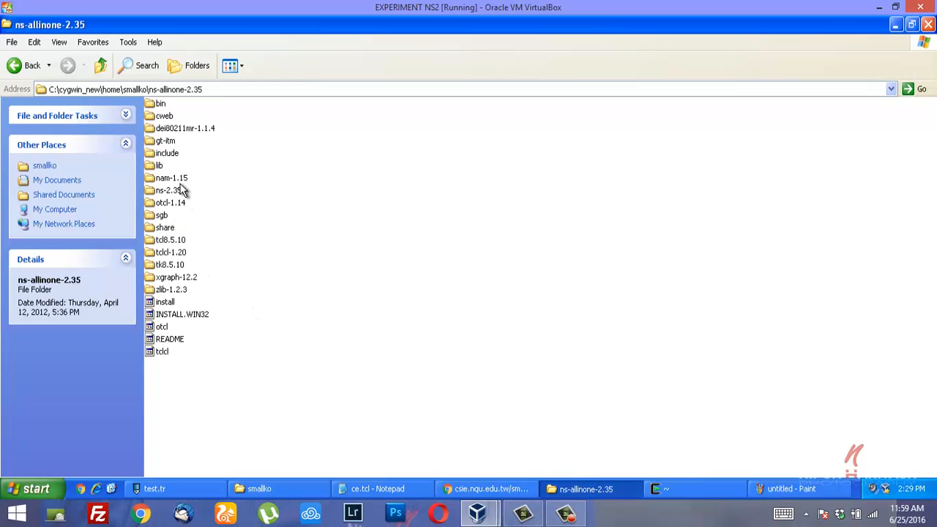
{"action": "double_click", "coordinate": [164, 190]}
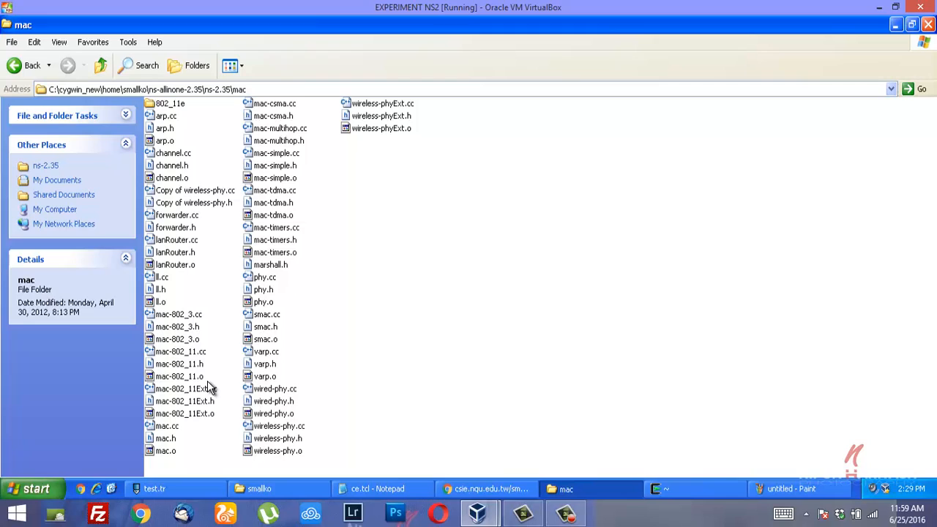
{"action": "mouse_move", "coordinate": [198, 364]}
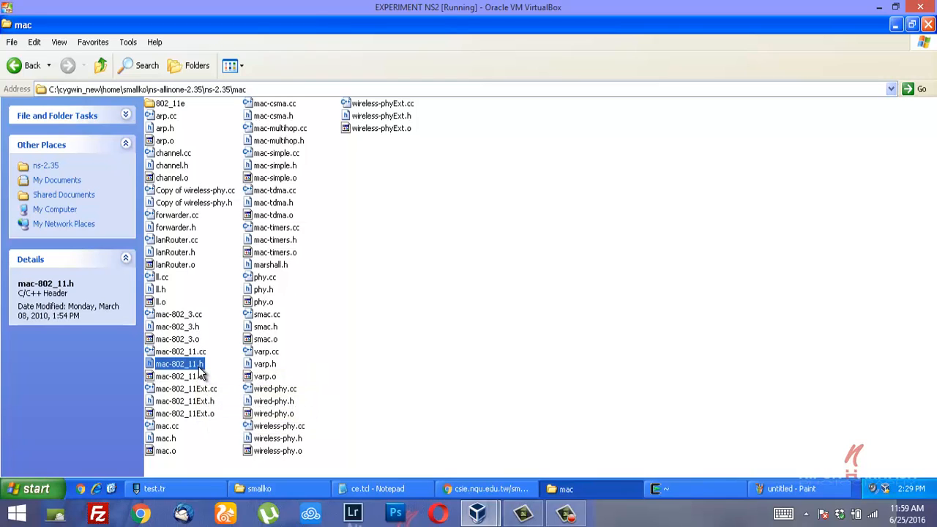
{"action": "left_click", "coordinate": [181, 351]}
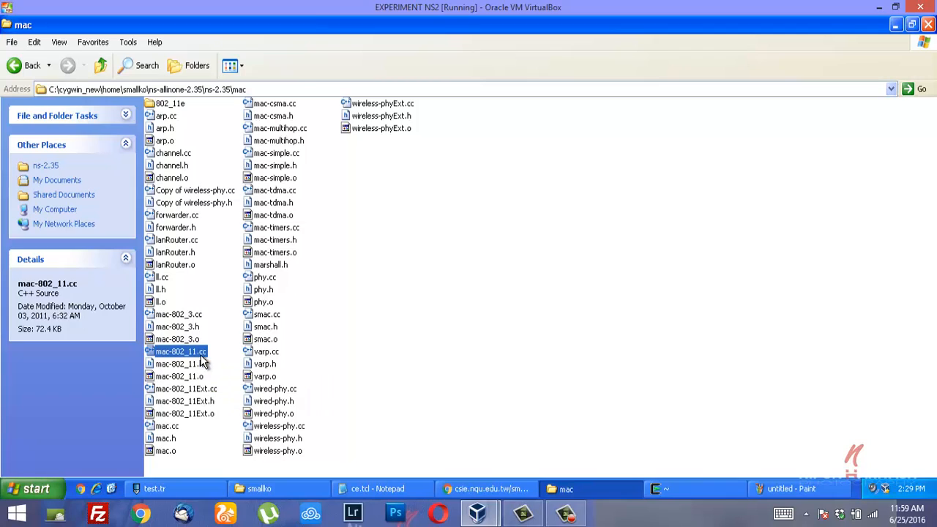
{"action": "mouse_move", "coordinate": [362, 341]}
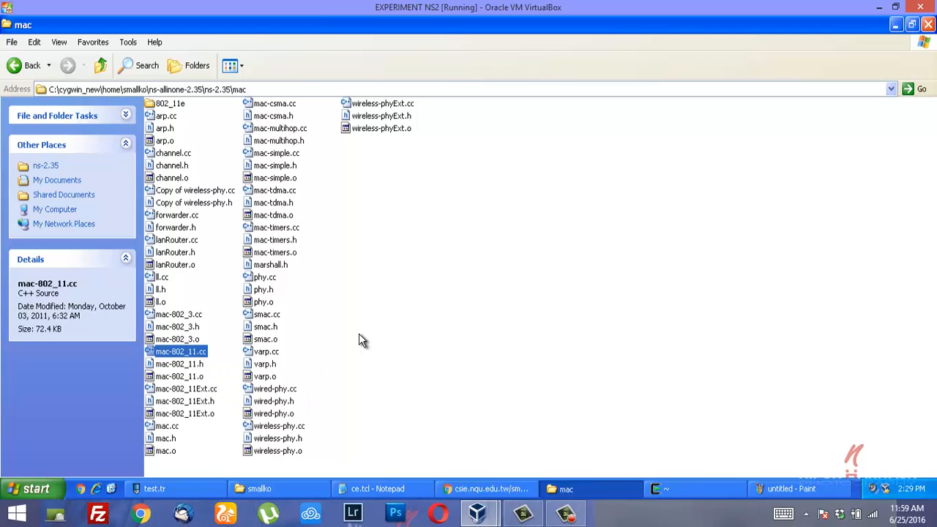
{"action": "mouse_move", "coordinate": [629, 69]}
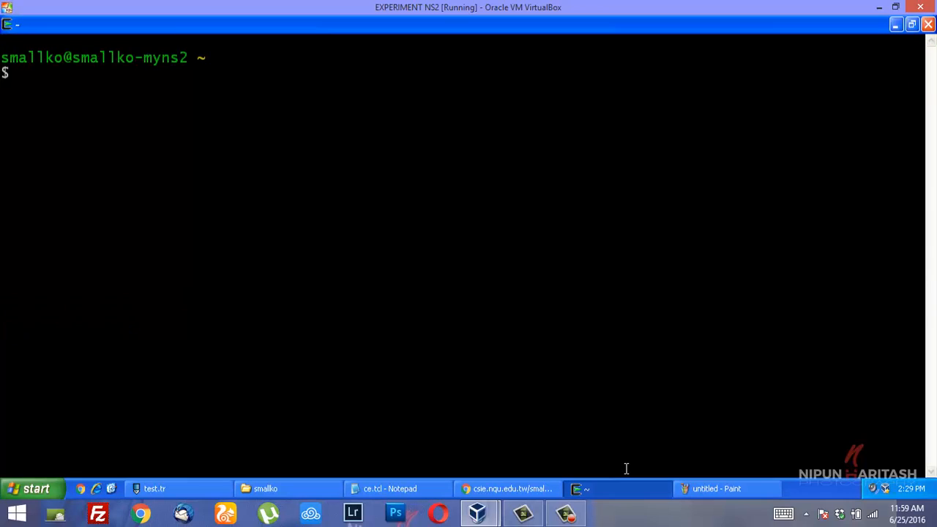
- Change into CaptureEffect/ and run ns ce.tcl, then return to the smallko Explorer window
{"action": "type", "text": "cd"}
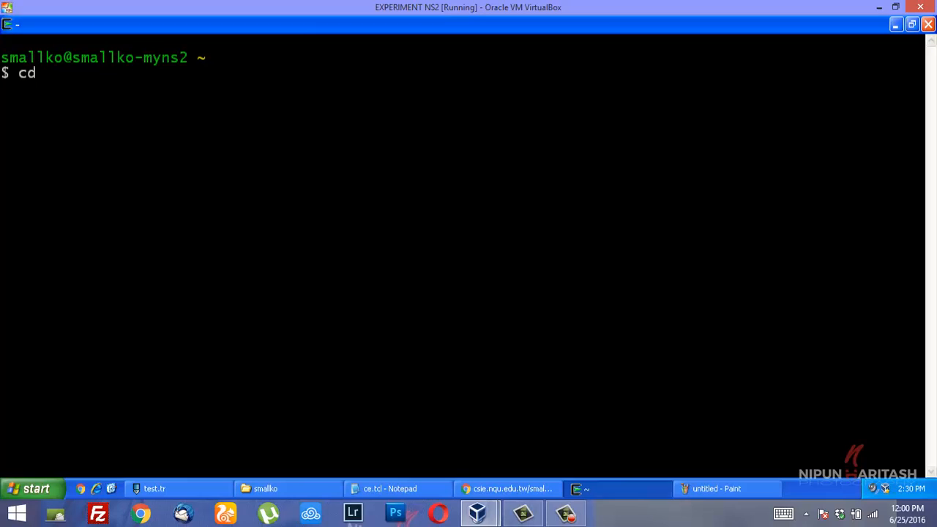
{"action": "type", "text": "Ca"}
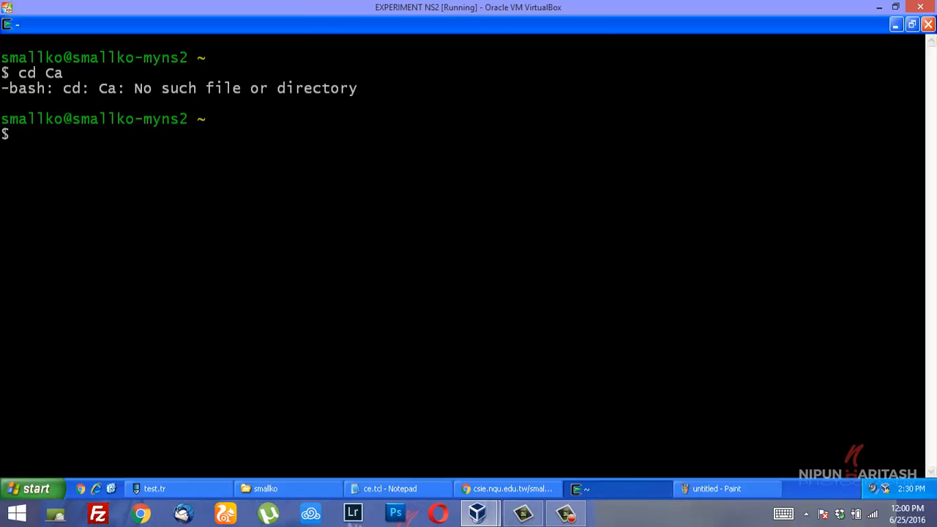
{"action": "type", "text": "cd CaptureEffect/"}
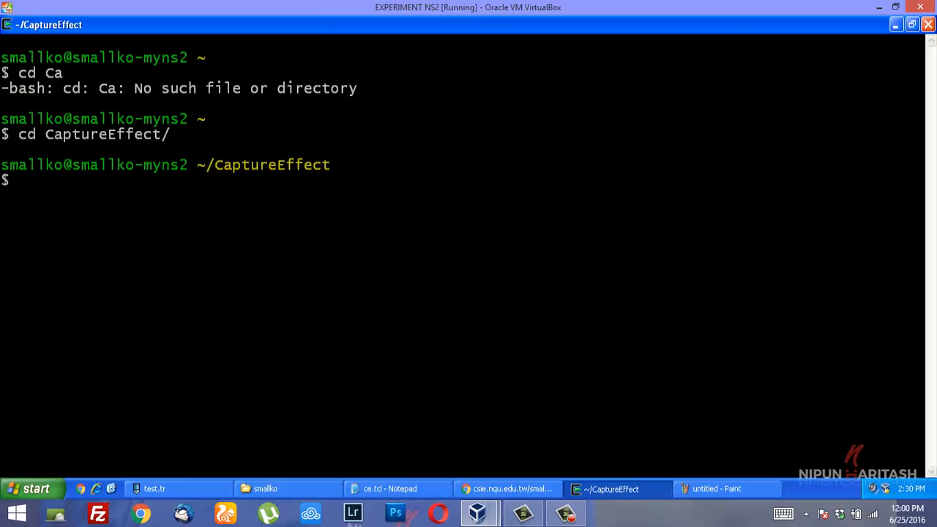
{"action": "type", "text": "ns ce.tcl"}
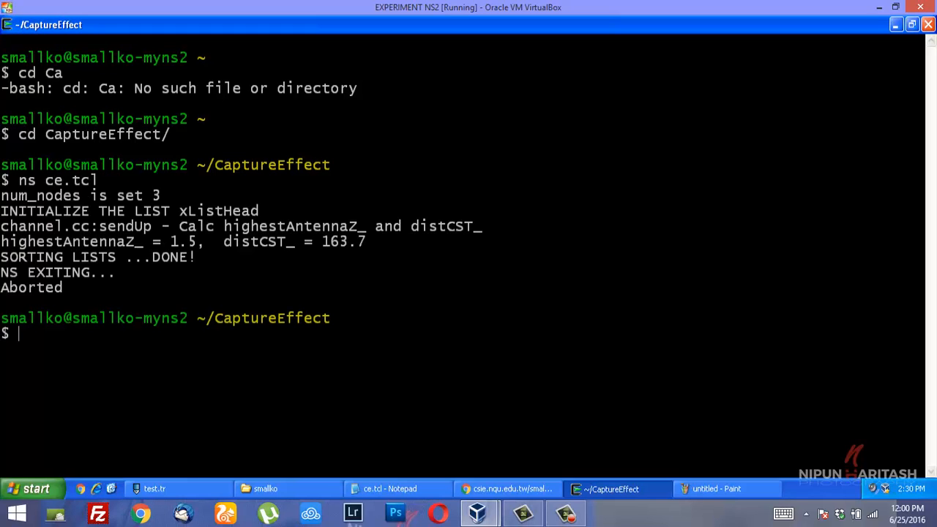
{"action": "mouse_move", "coordinate": [397, 489]}
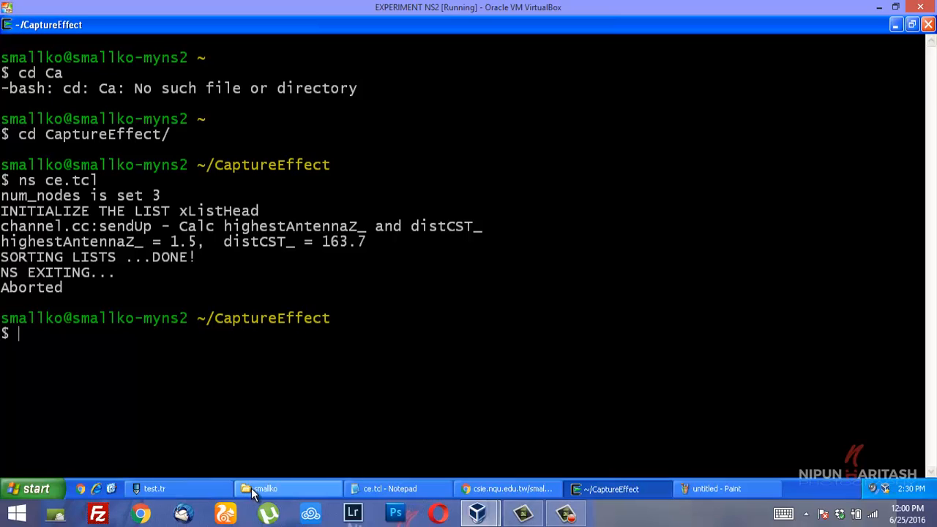
{"action": "left_click", "coordinate": [279, 488]}
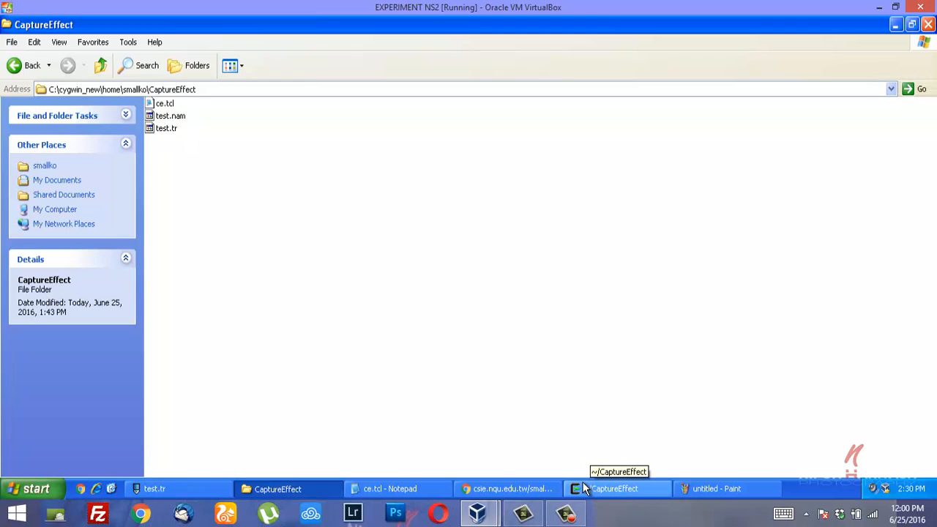
{"action": "mouse_move", "coordinate": [630, 494]}
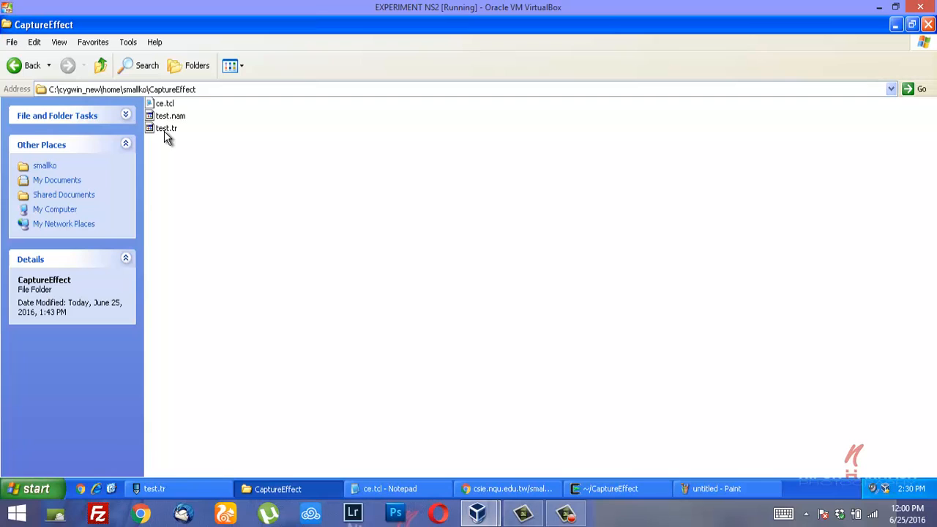
- Open test.tr from the CaptureEffect folder
{"action": "double_click", "coordinate": [165, 128]}
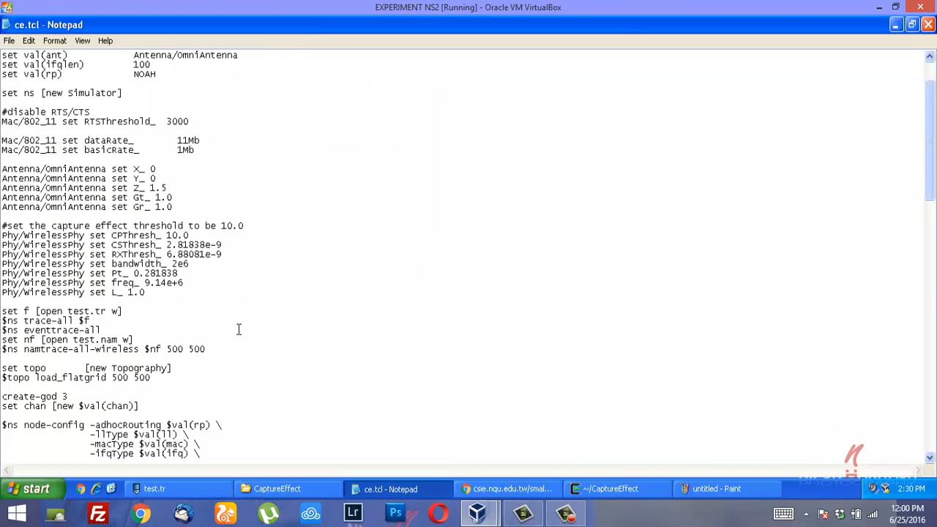
- Prefix node 2's 'set phy2' and '$phy2 set Pt_' lines in ce.tcl with #
{"action": "scroll", "scroll_direction": "down", "scroll_amount": 3}
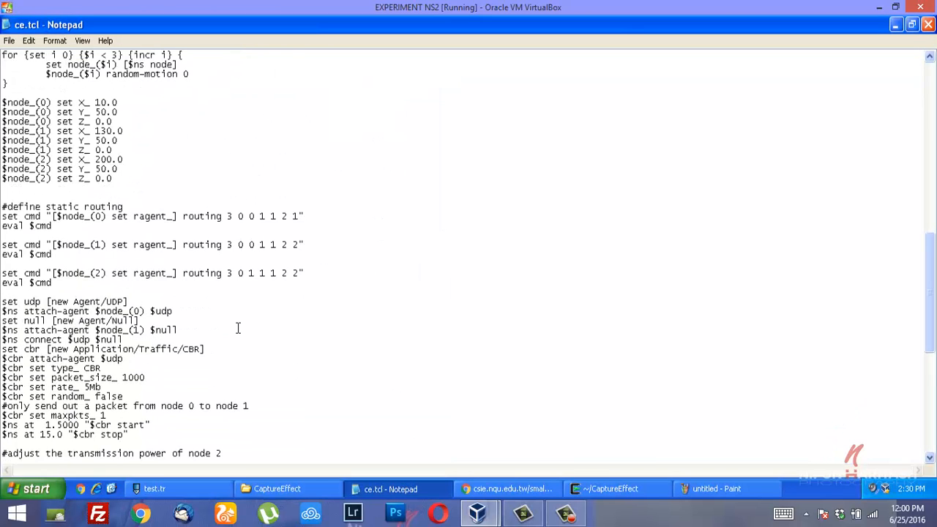
{"action": "scroll", "scroll_direction": "down", "scroll_amount": 3}
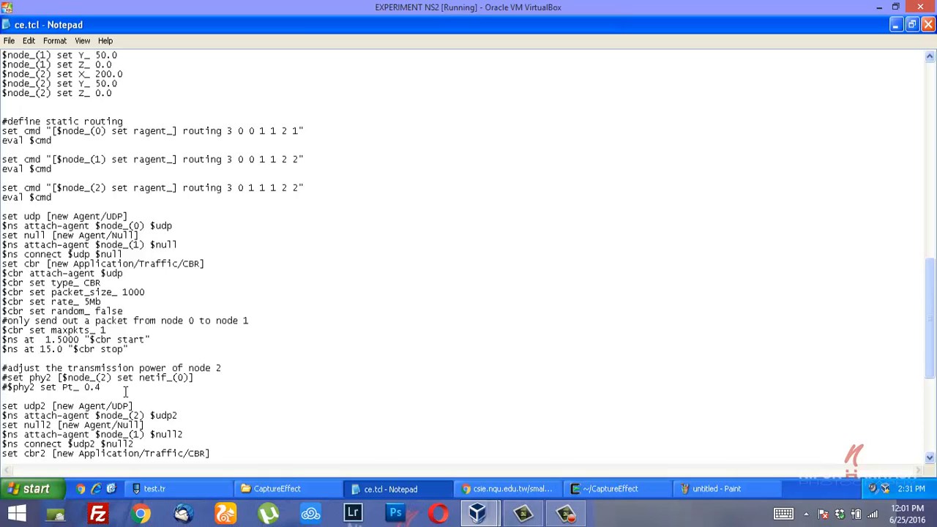
{"action": "left_click", "coordinate": [9, 40]}
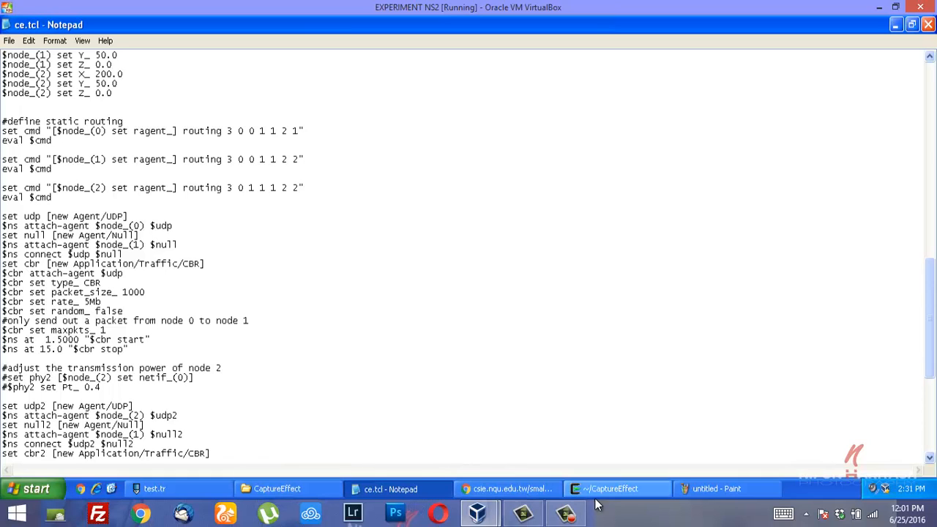
{"action": "left_click", "coordinate": [9, 40]}
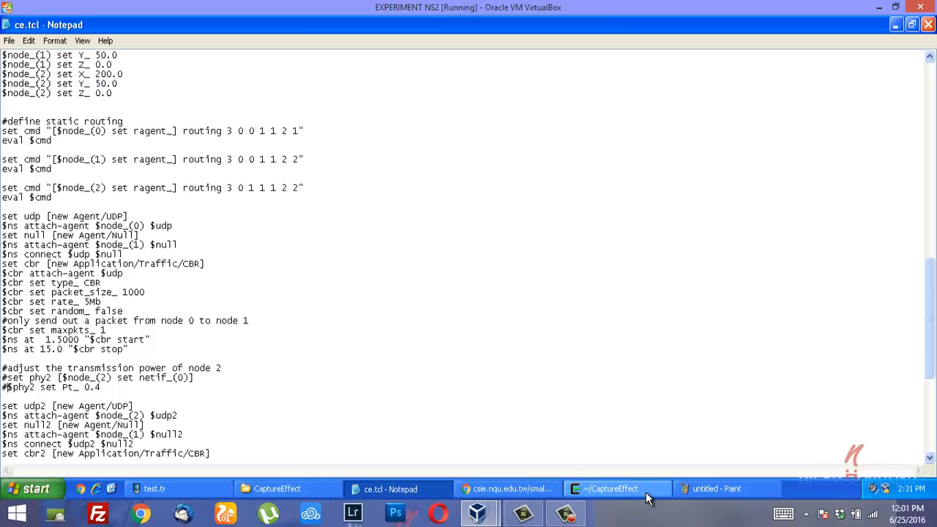
{"action": "left_click", "coordinate": [618, 488]}
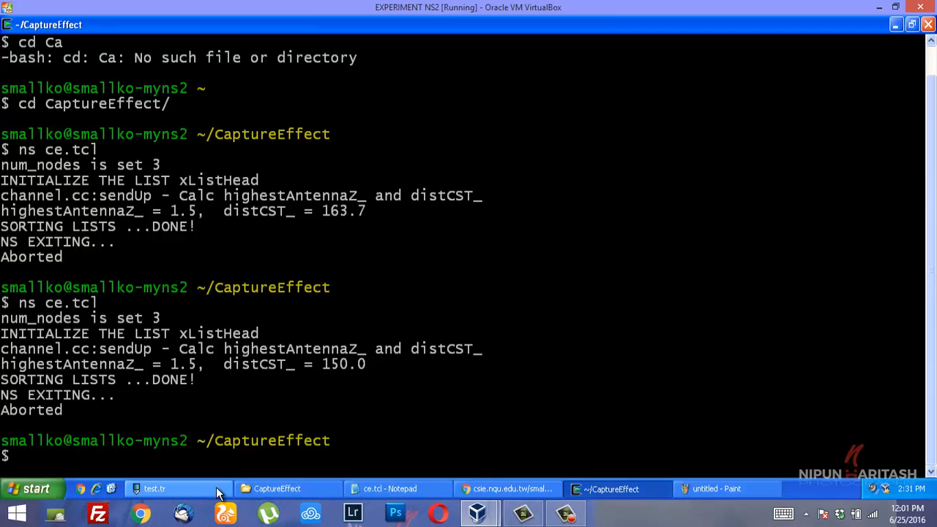
- Switch to the test.tr trace in PSPad after rerunning ns ce.tcl
{"action": "left_click", "coordinate": [154, 489]}
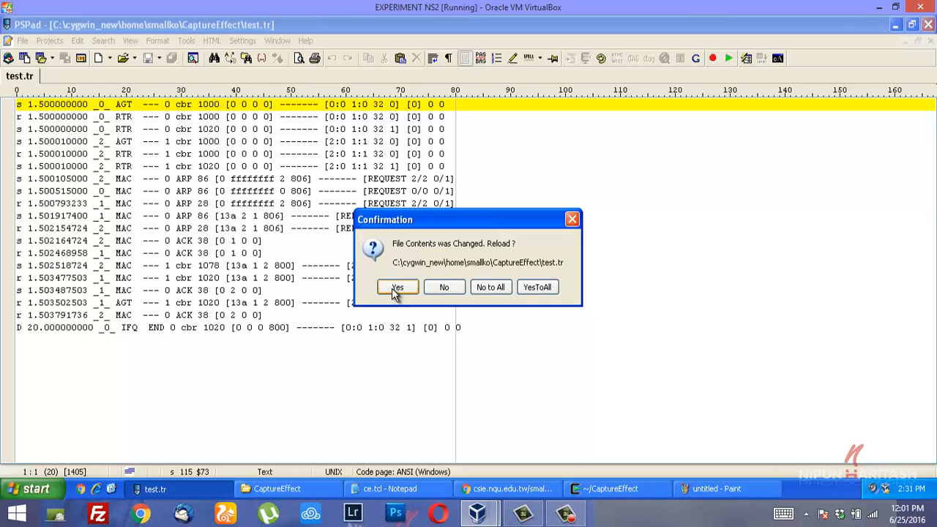
- Accept reloading test.tr so node 1's MAC COL drops appear
{"action": "left_click", "coordinate": [398, 287]}
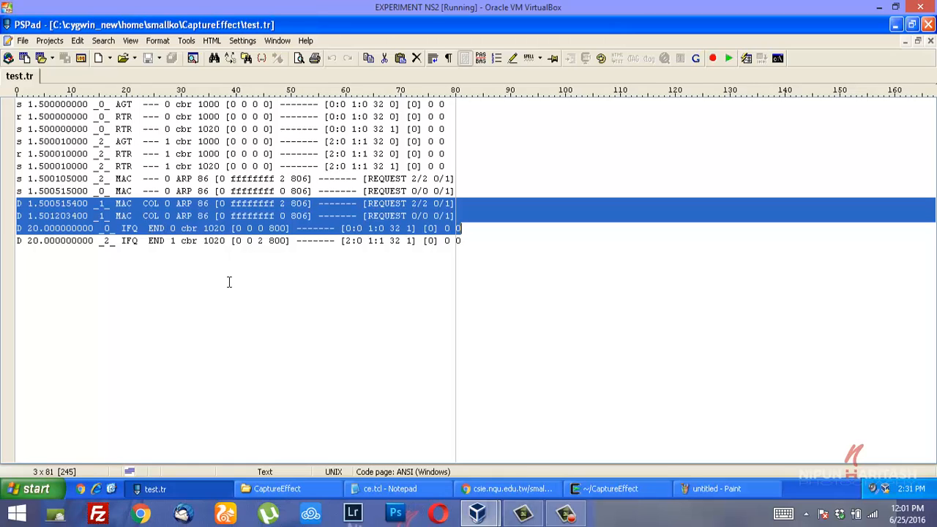
{"action": "mouse_move", "coordinate": [484, 350]}
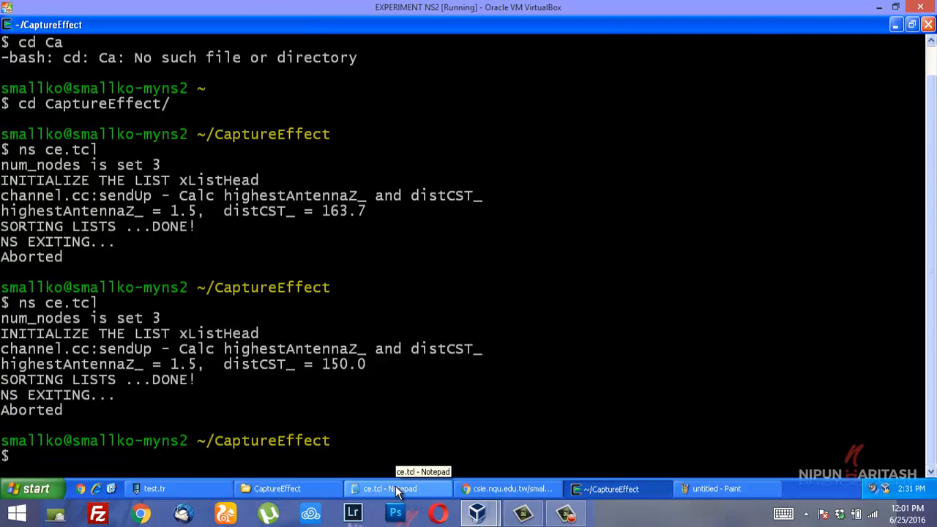
- Bring back ce.tcl in Notepad, scroll the script, then switch to the CaptureEffect folder
{"action": "left_click", "coordinate": [398, 488]}
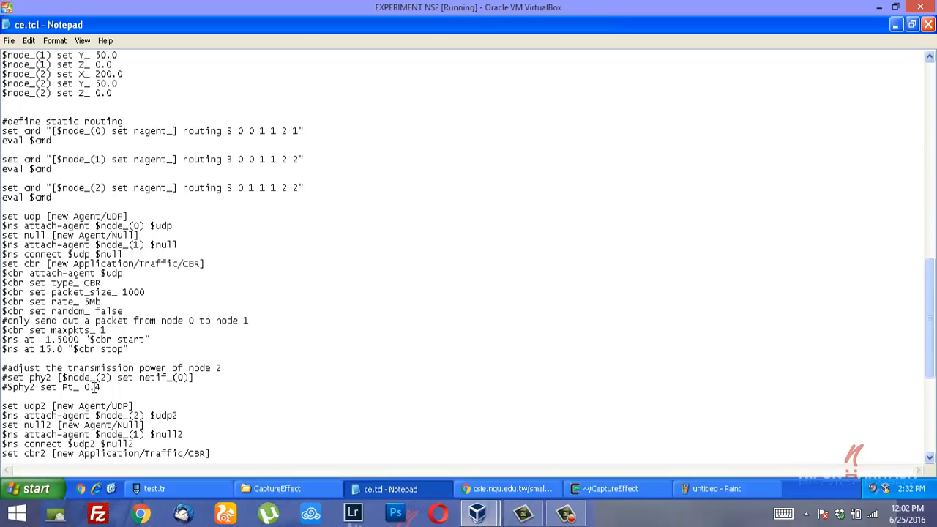
{"action": "scroll", "scroll_direction": "down", "scroll_amount": 3}
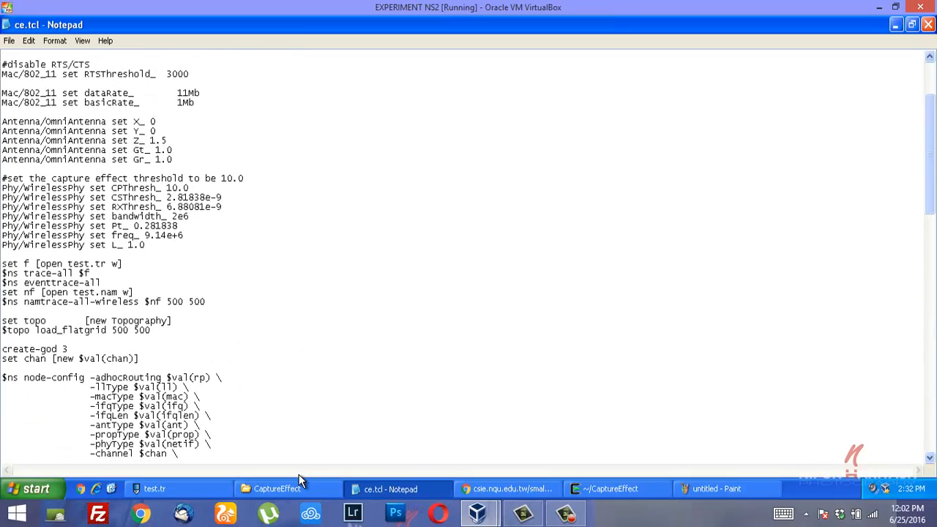
{"action": "left_click", "coordinate": [287, 488]}
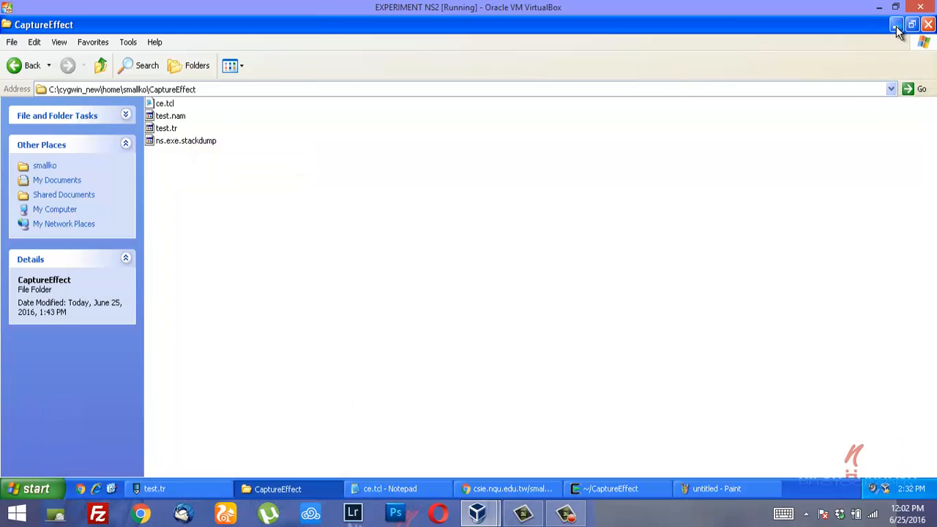
{"action": "mouse_move", "coordinate": [896, 24]}
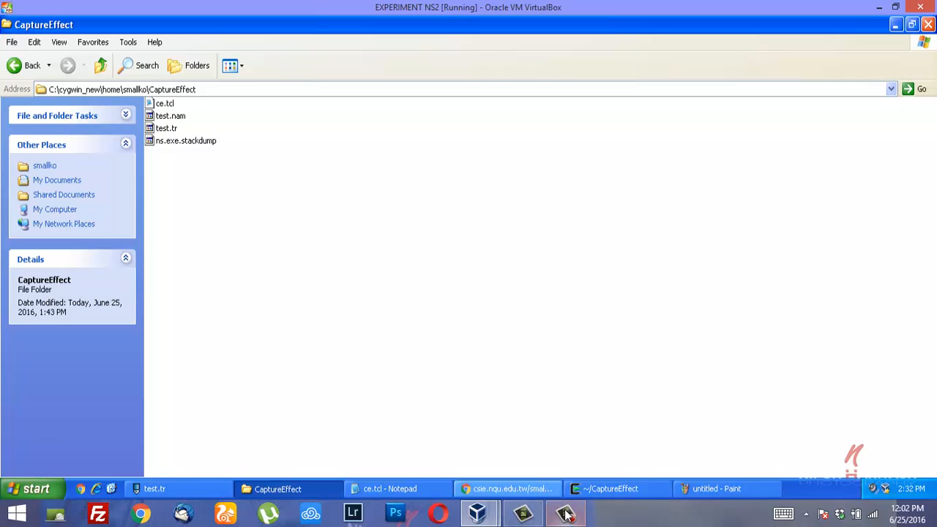
{"action": "left_click", "coordinate": [566, 513]}
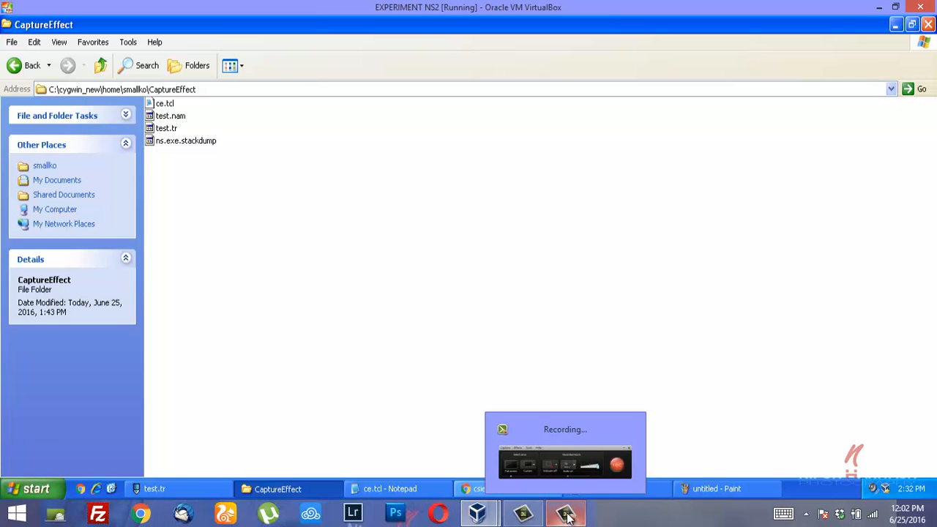